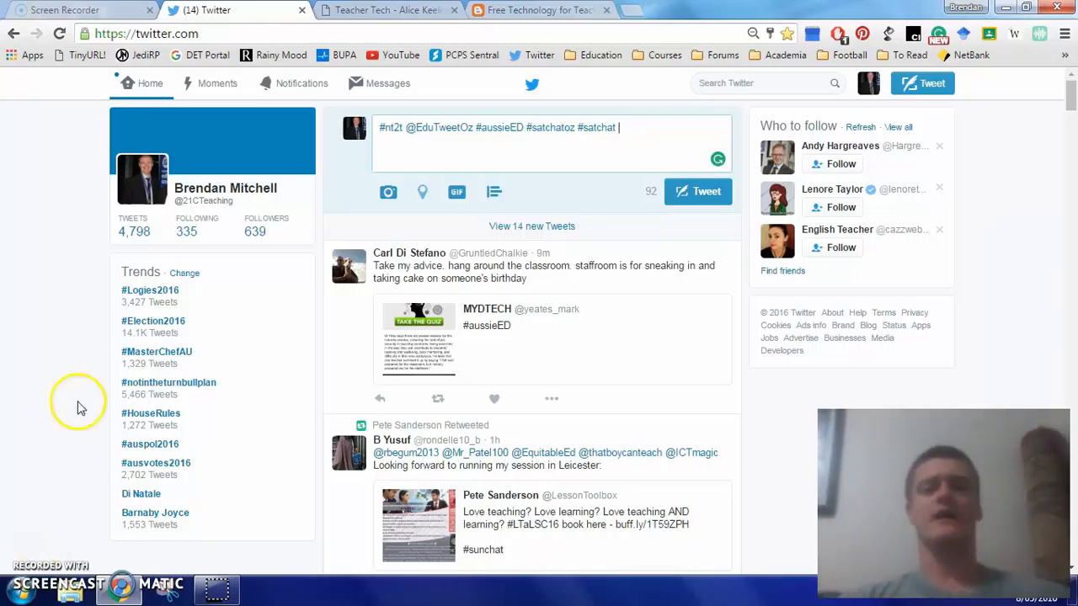
mouse_move(262, 306)
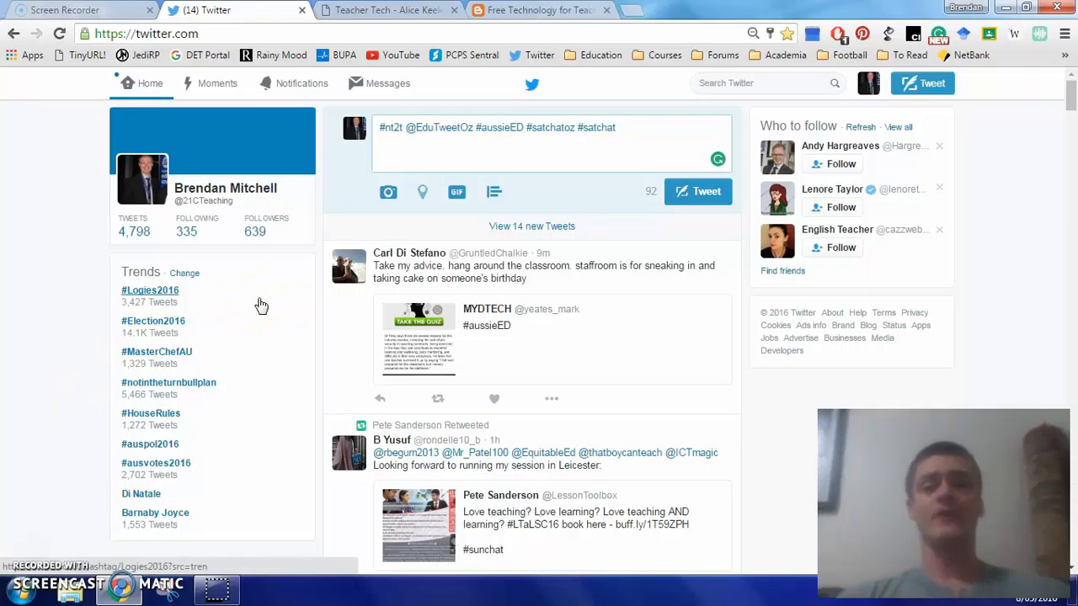
mouse_move(148, 177)
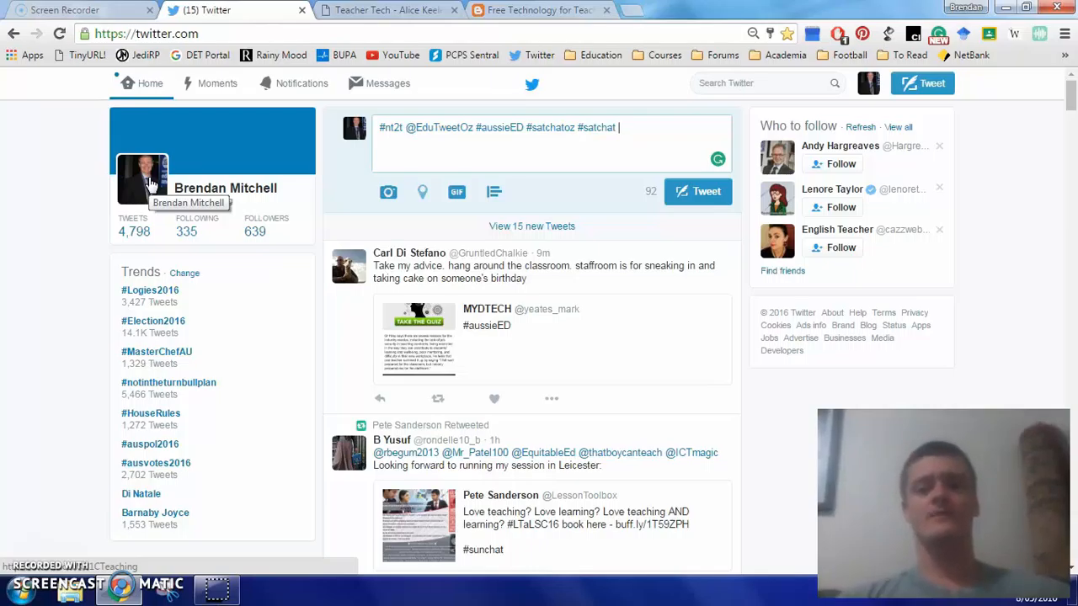
- Reveal the account dropdown beside the Tweet button with profile, lists, settings and log out
left_click(869, 84)
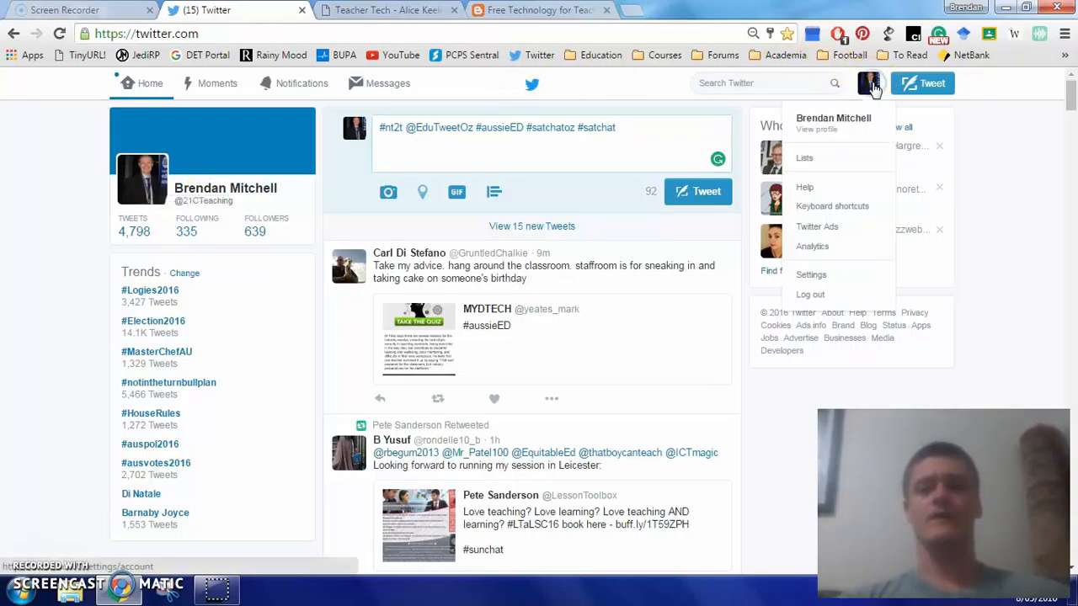
mouse_move(833, 158)
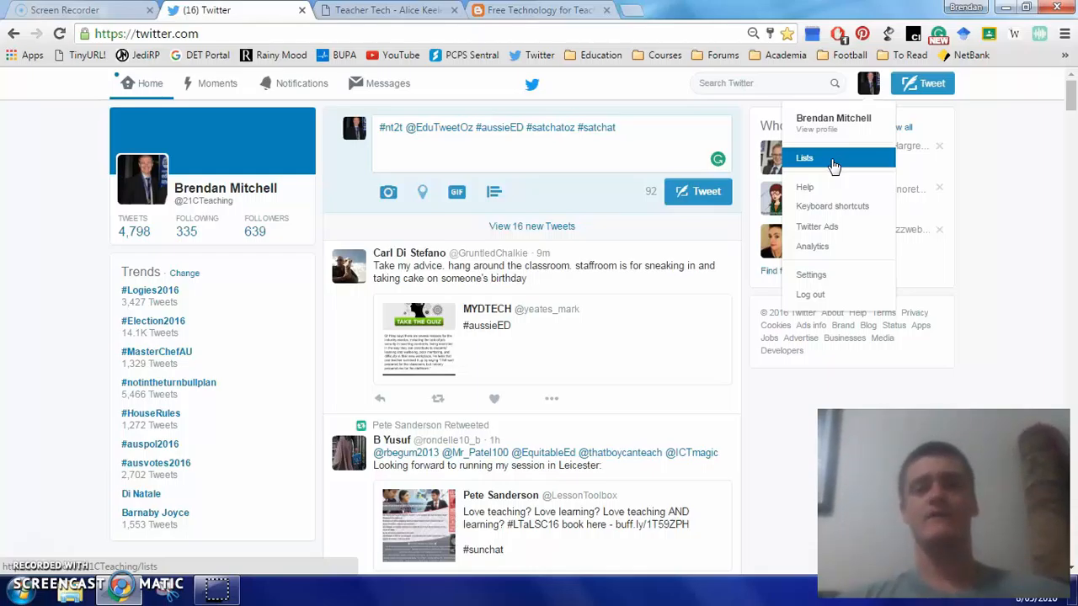
mouse_move(697, 135)
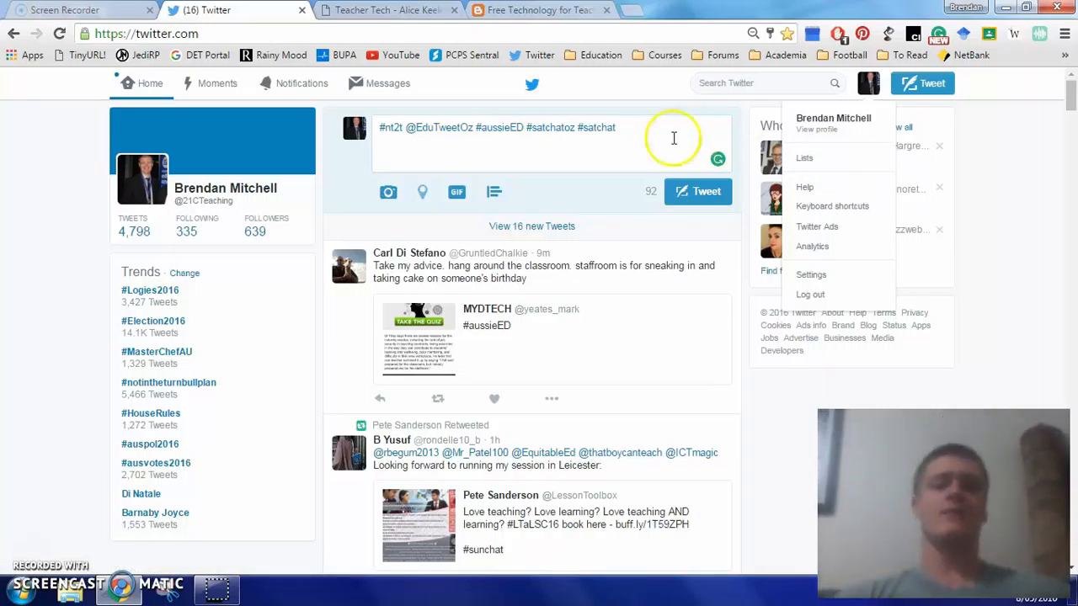
mouse_move(35, 282)
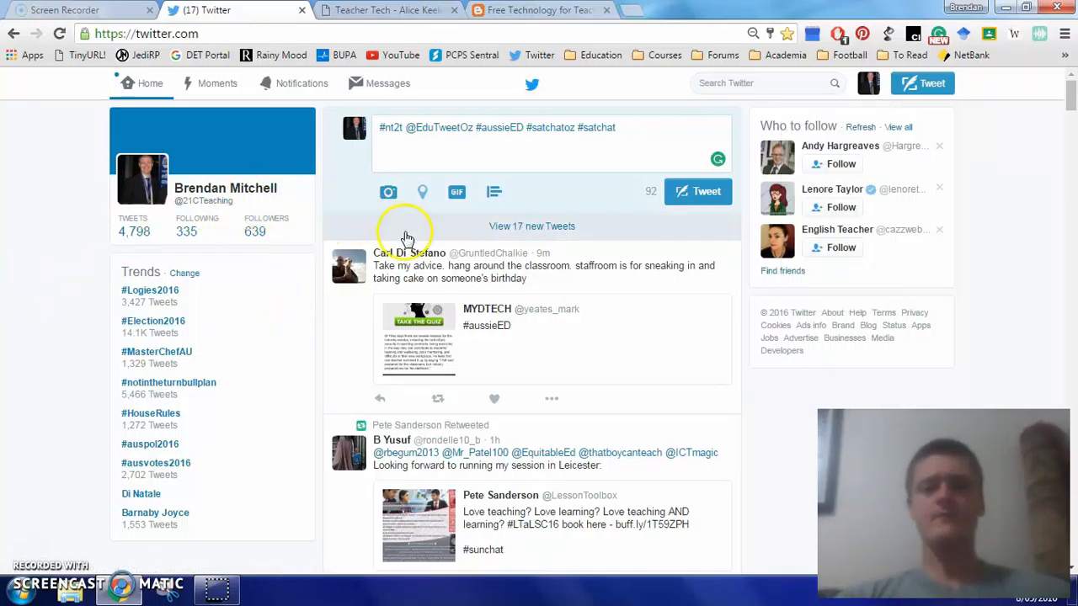
mouse_move(646, 337)
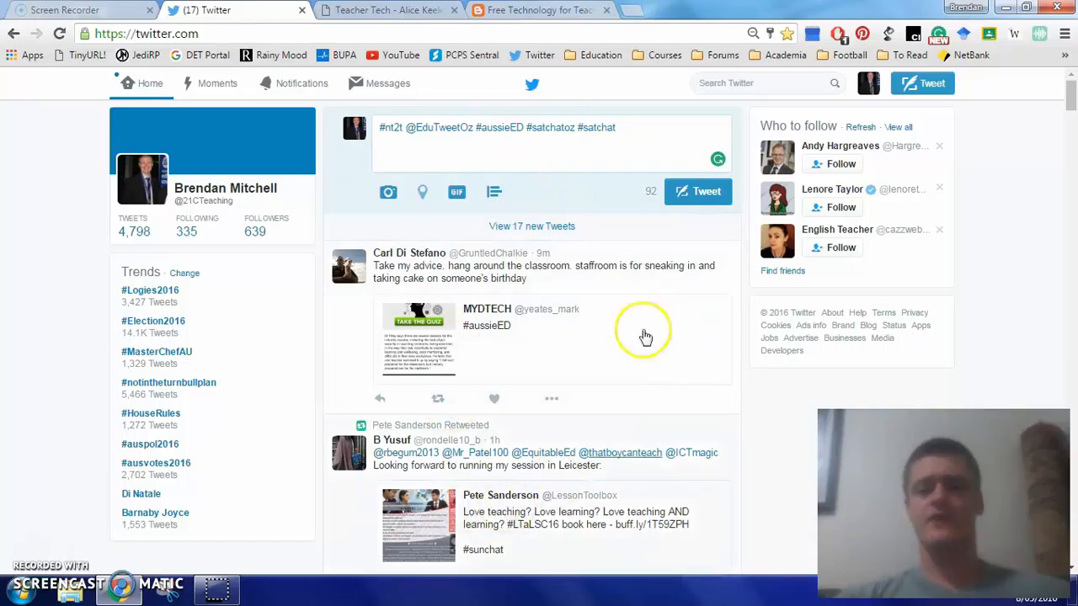
mouse_move(560, 449)
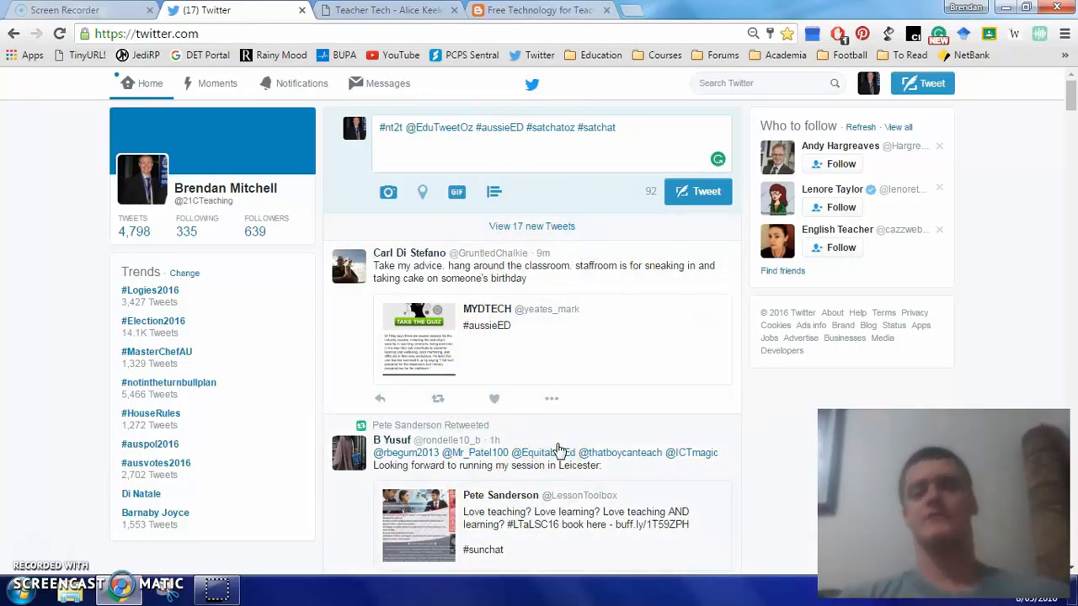
- Load the newest #aussieED tweets into the stream, then bring the account dropdown back up
left_click(531, 226)
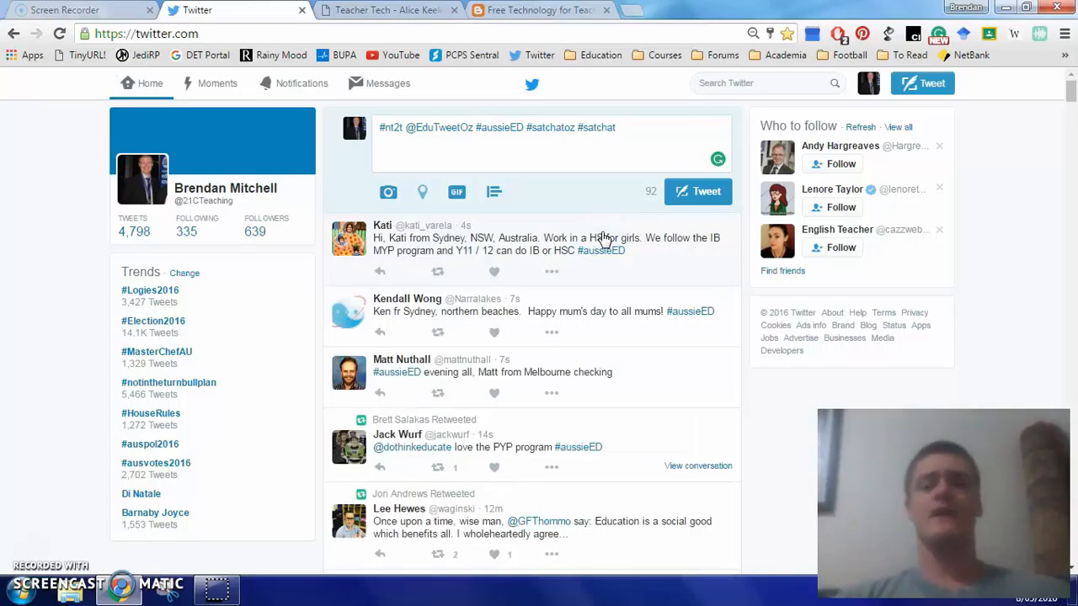
mouse_move(560, 253)
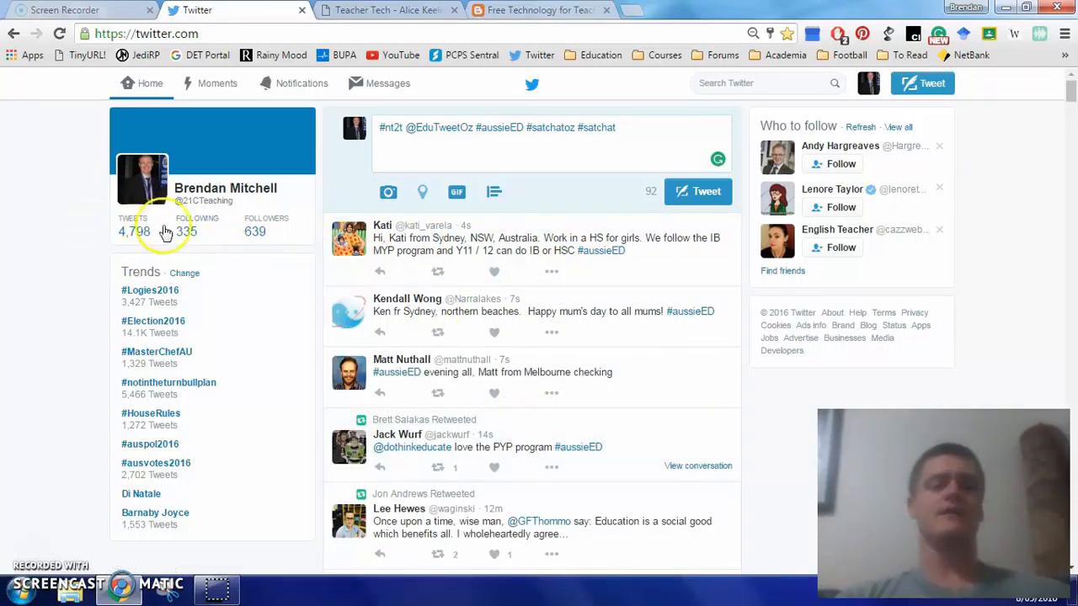
mouse_move(141, 177)
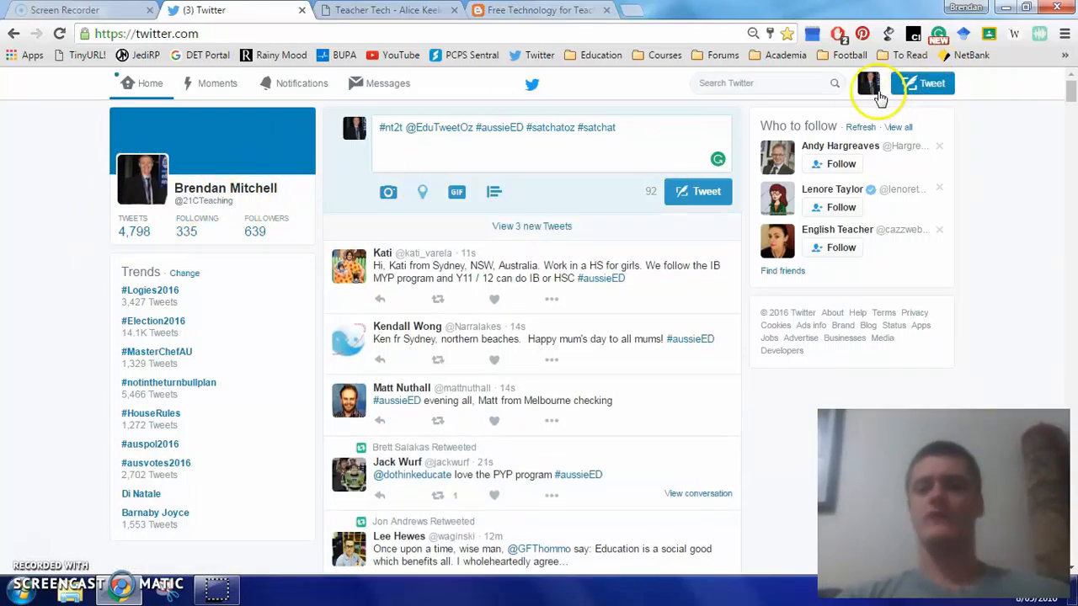
left_click(870, 83)
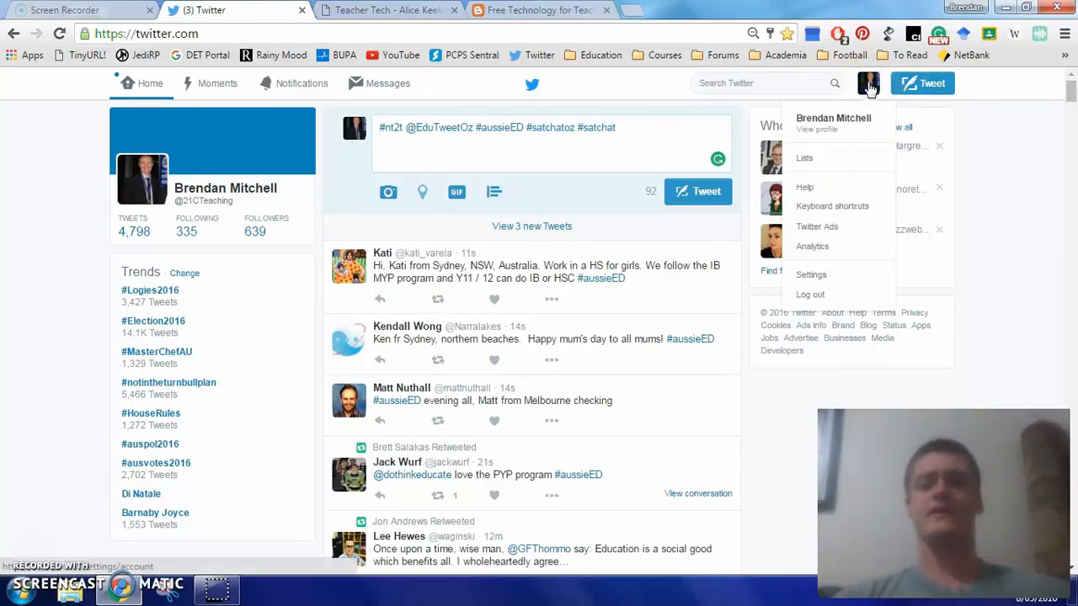
mouse_move(922, 83)
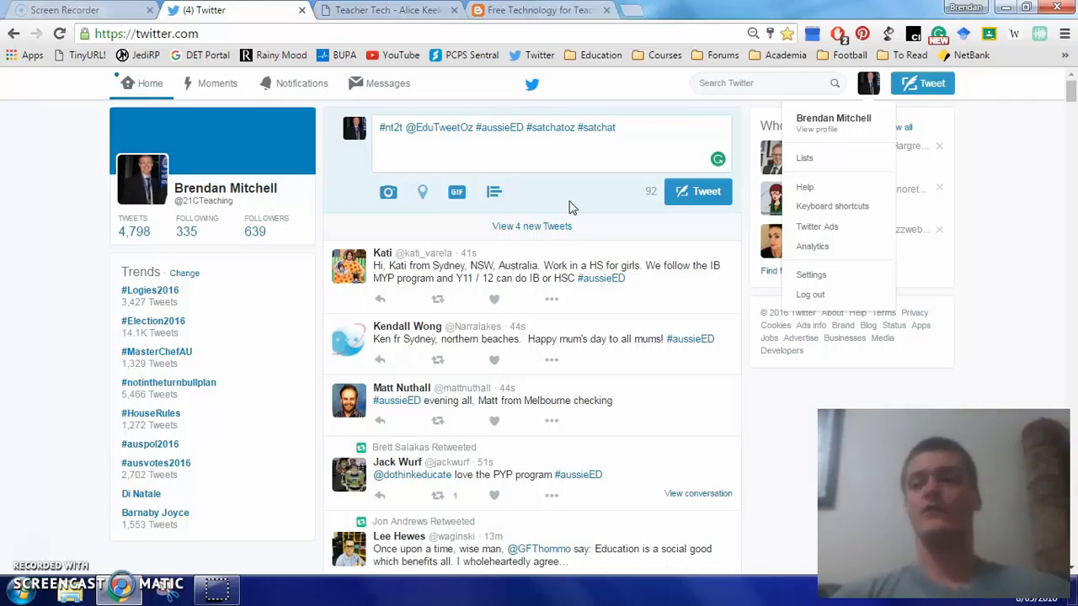
mouse_move(177, 235)
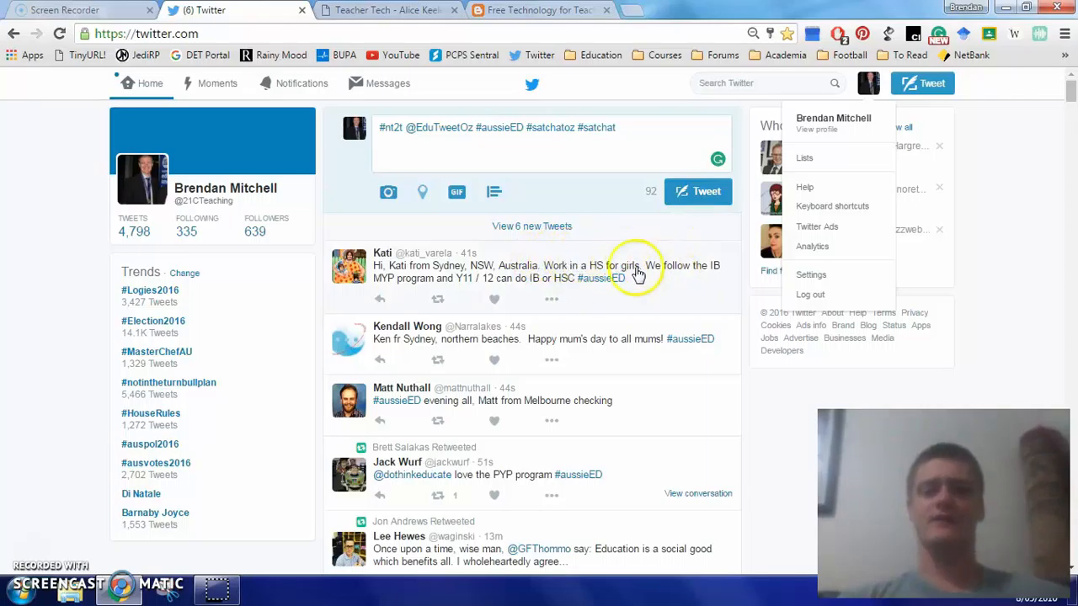
mouse_move(442, 272)
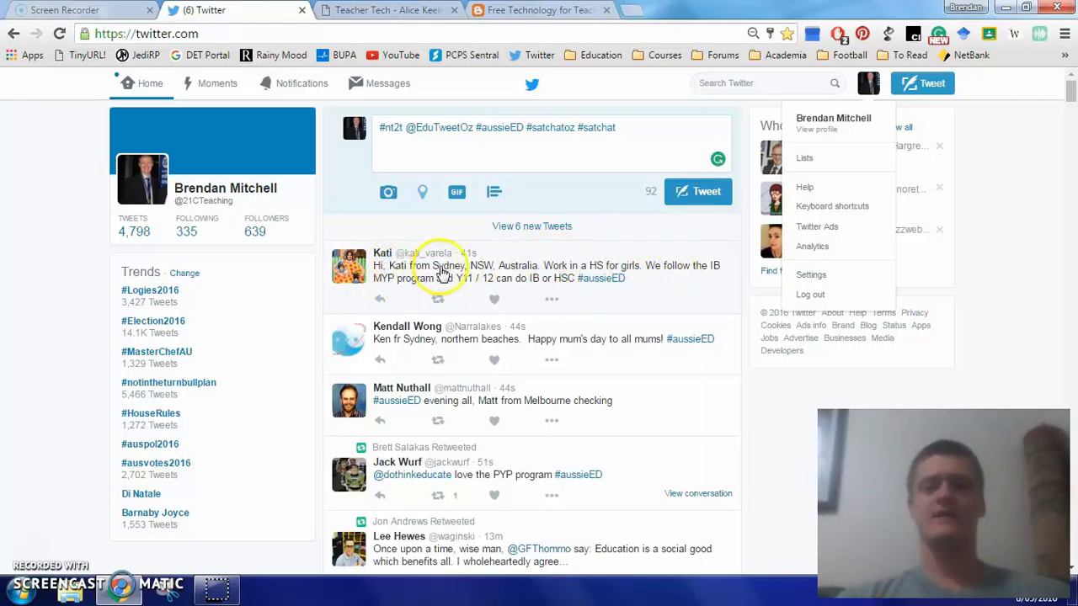
mouse_move(383, 252)
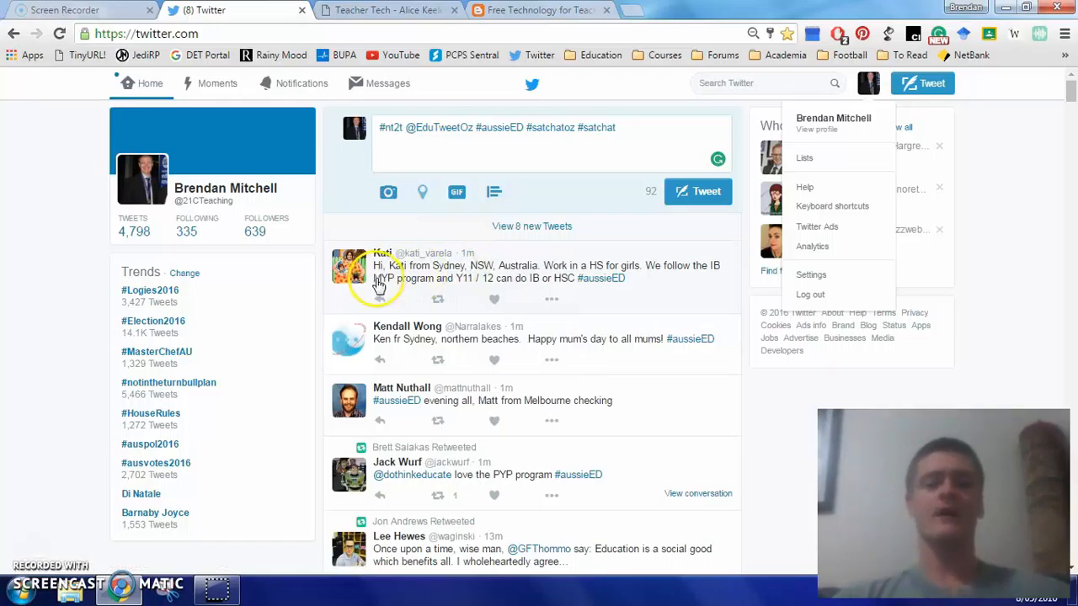
mouse_move(566, 297)
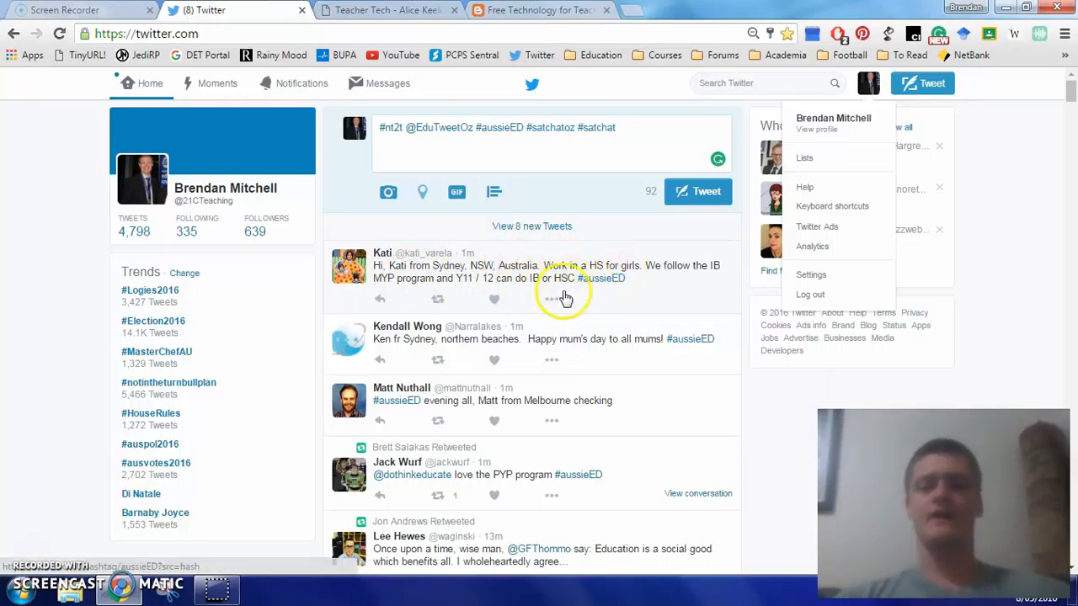
mouse_move(601, 278)
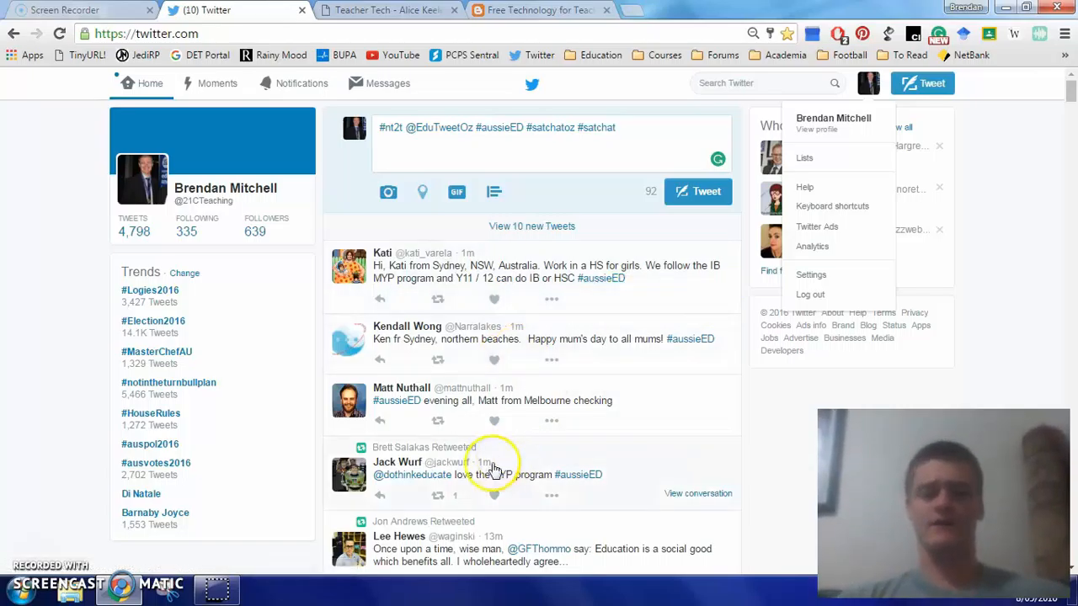
mouse_move(379, 488)
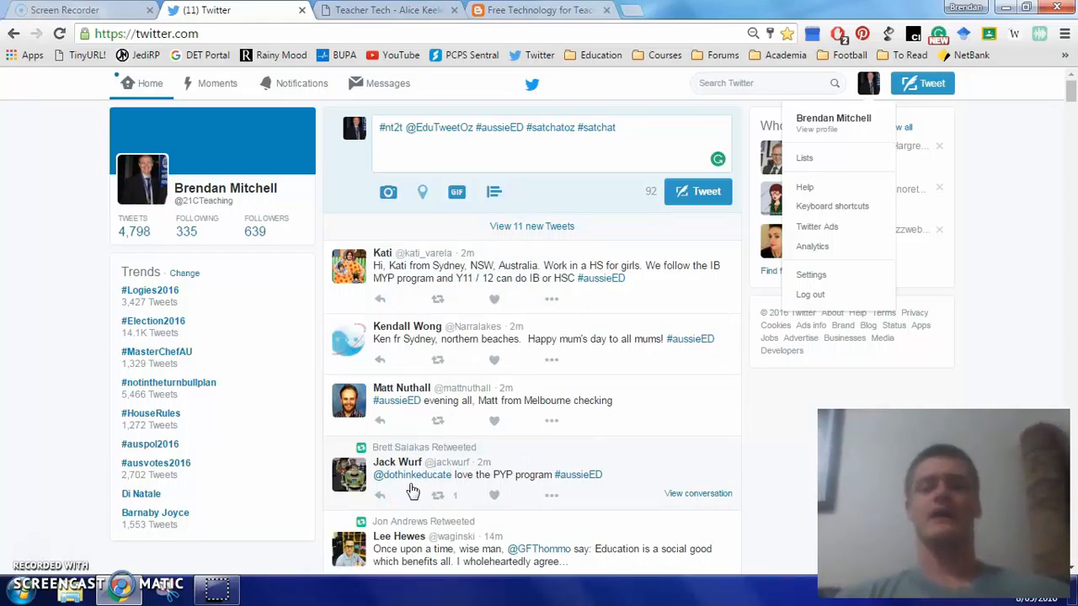
mouse_move(412, 475)
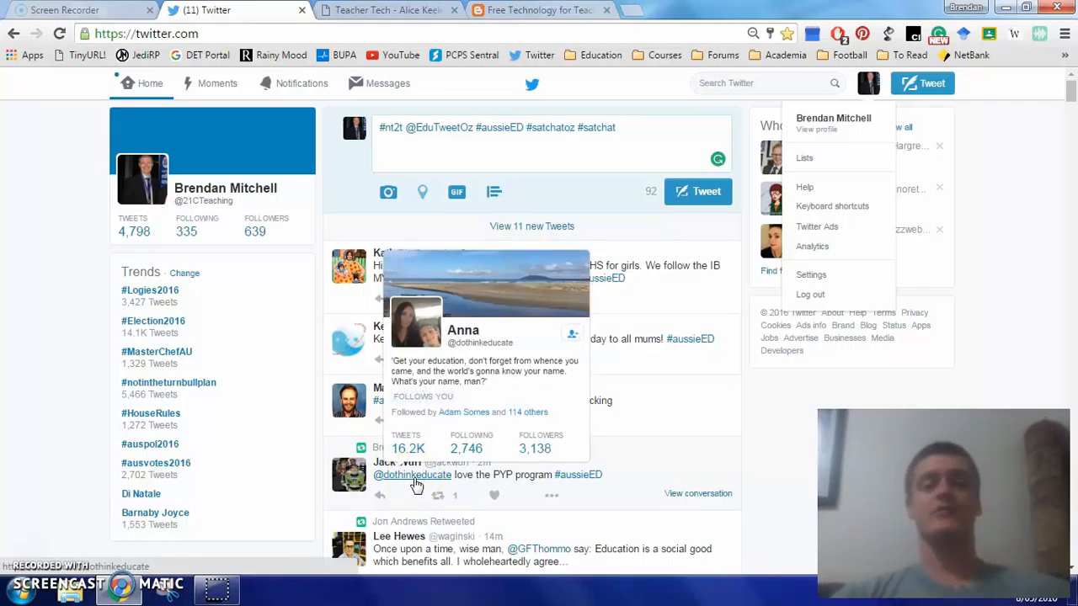
mouse_move(209, 231)
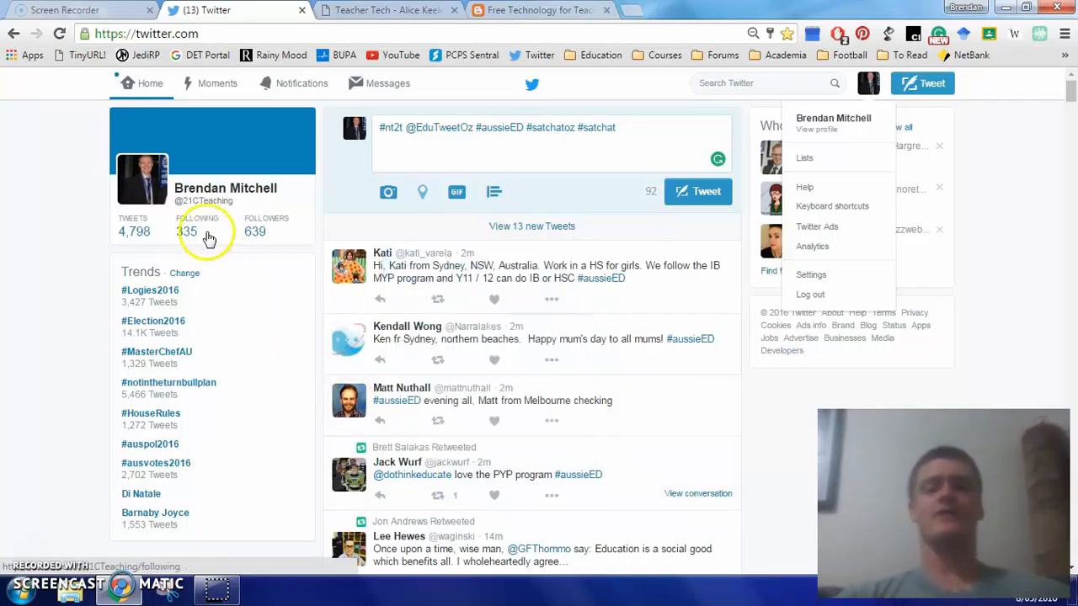
mouse_move(186, 231)
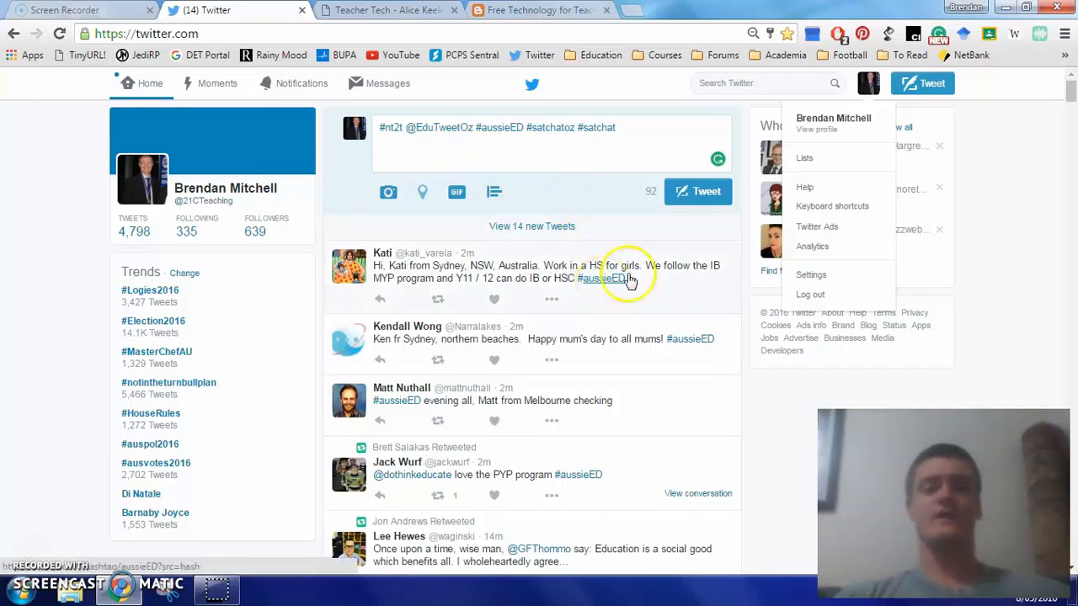
scroll("down", 3)
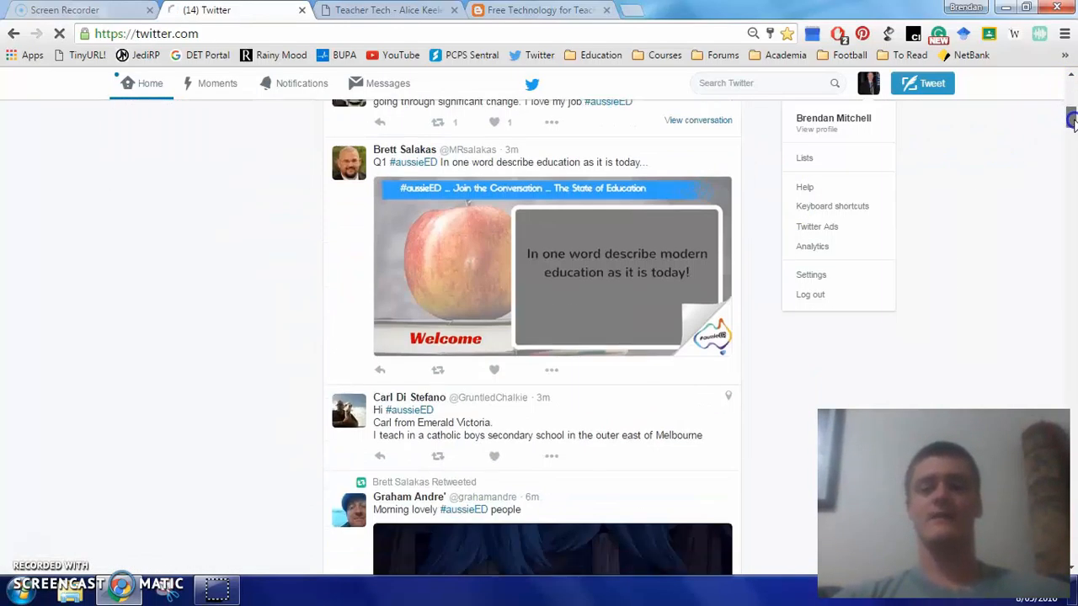
scroll("up", 3)
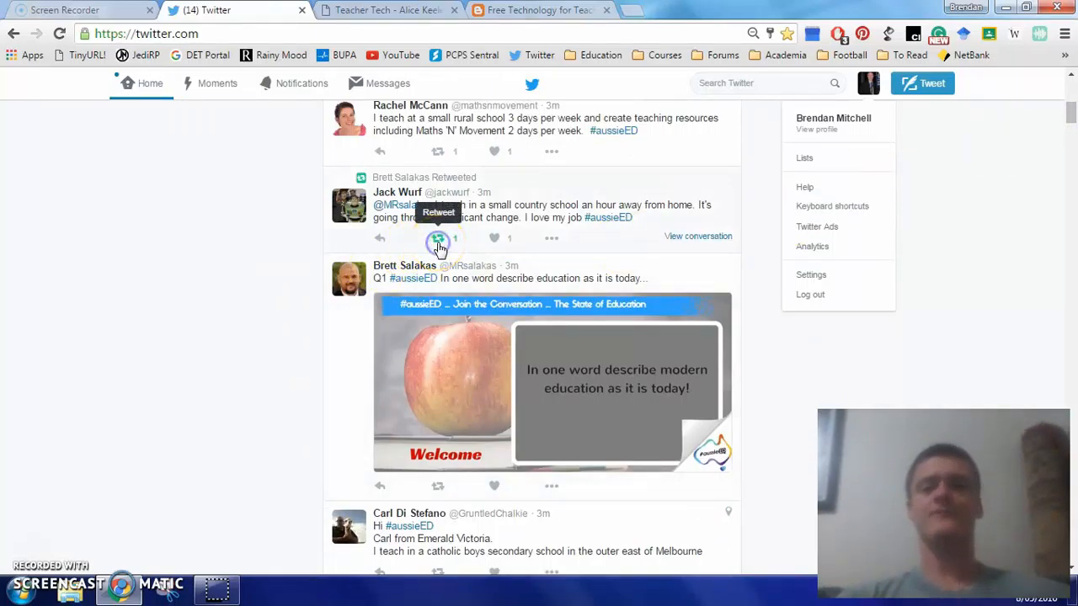
left_click(438, 237)
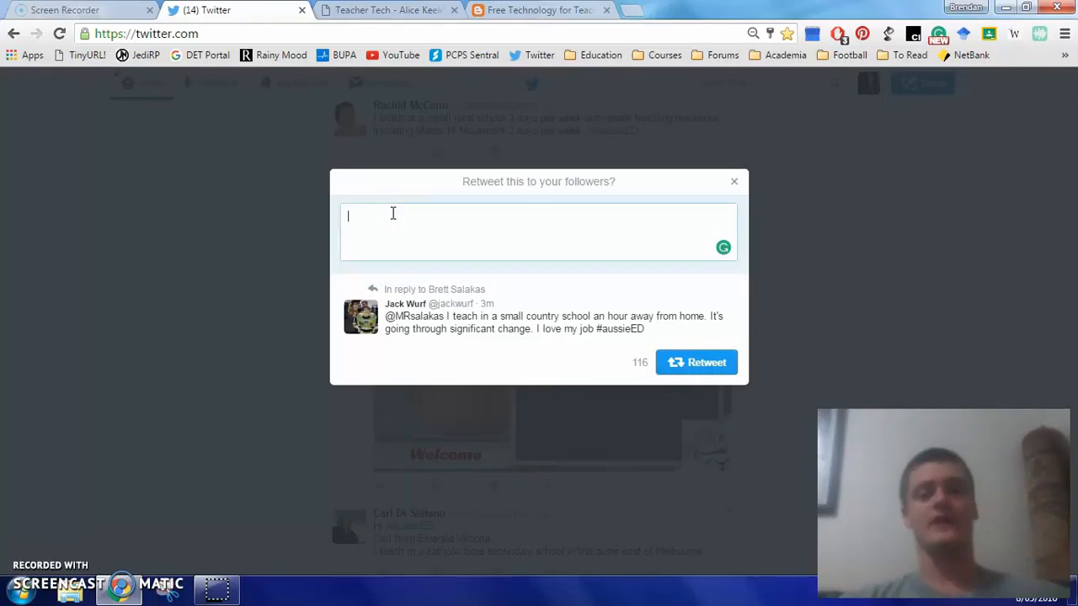
type("ping")
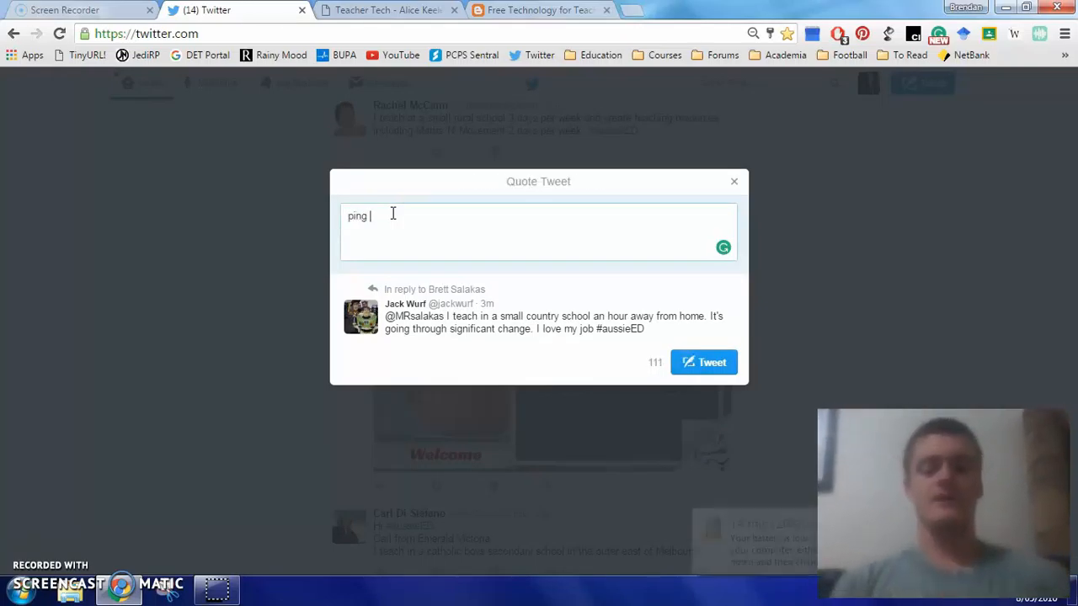
type("@")
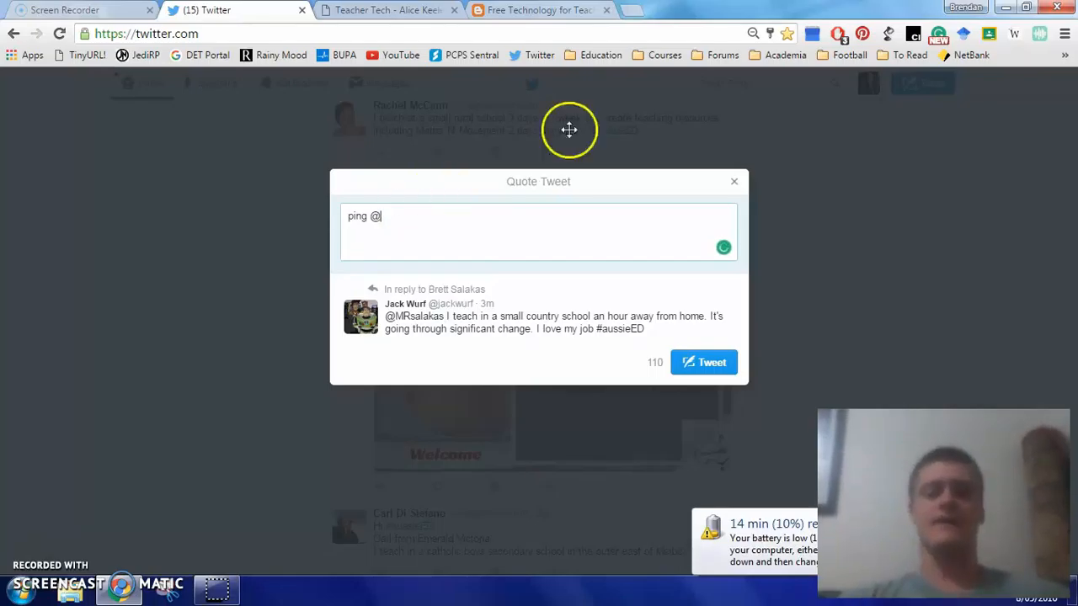
mouse_move(734, 183)
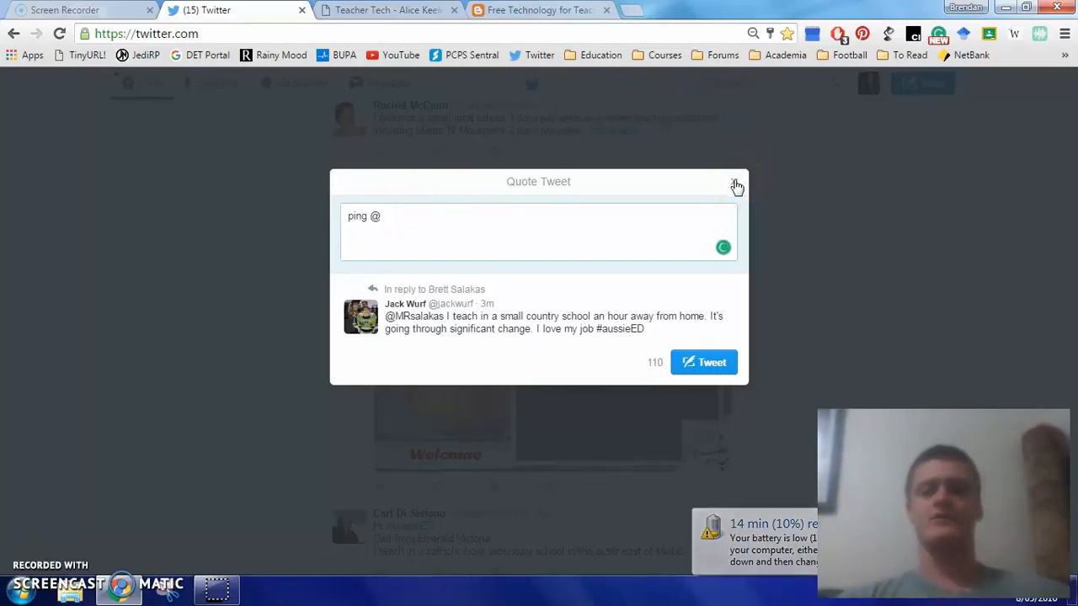
left_click(736, 184)
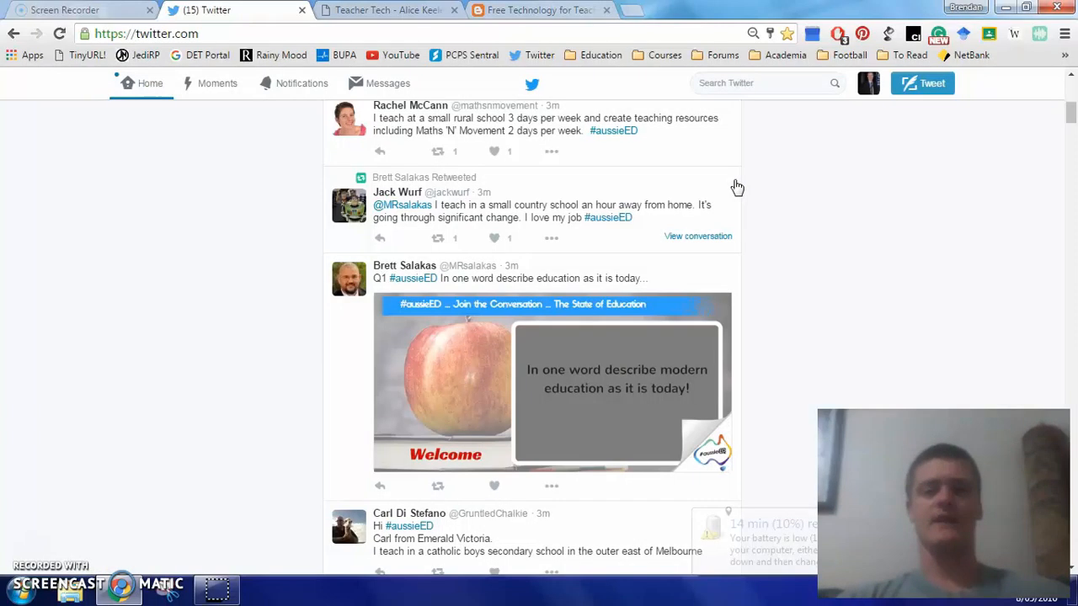
mouse_move(1002, 143)
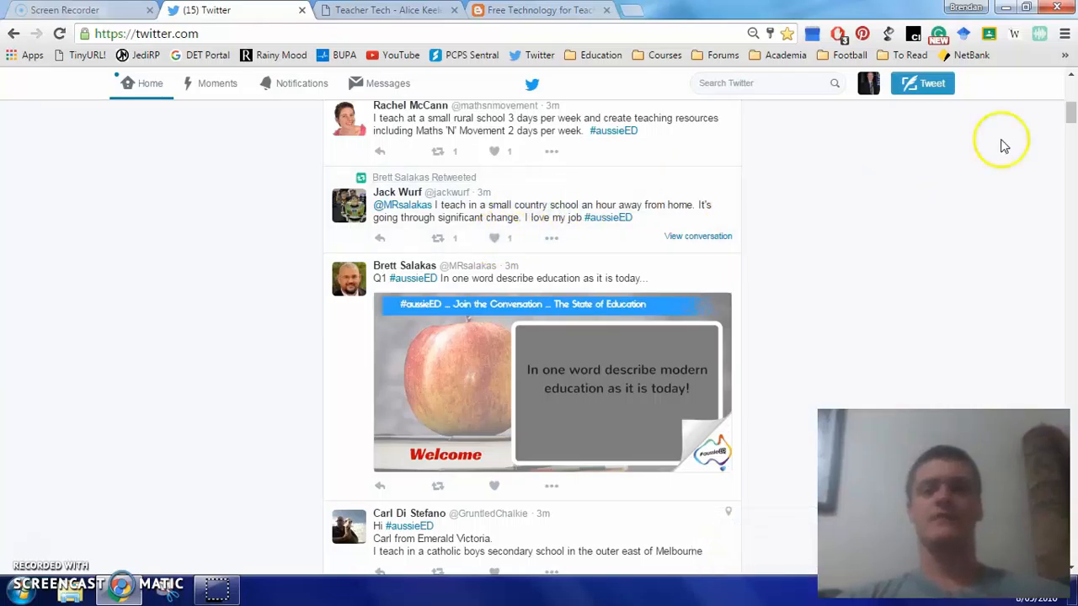
- Return to the top of the feed and load the 20 new tweets, revealing #aussieED's Q2
scroll("up", 3)
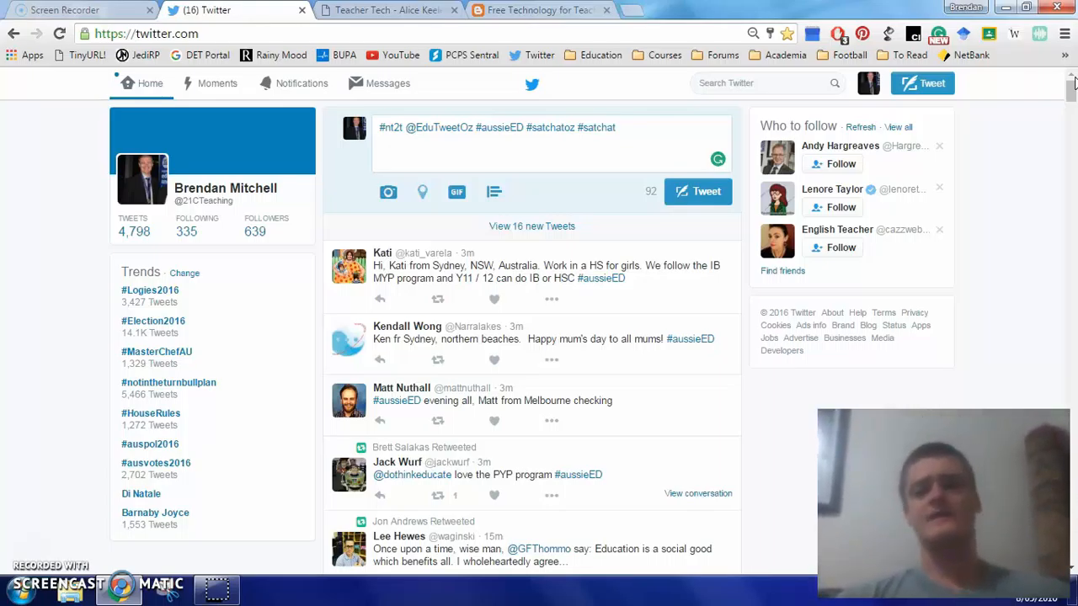
mouse_move(789, 91)
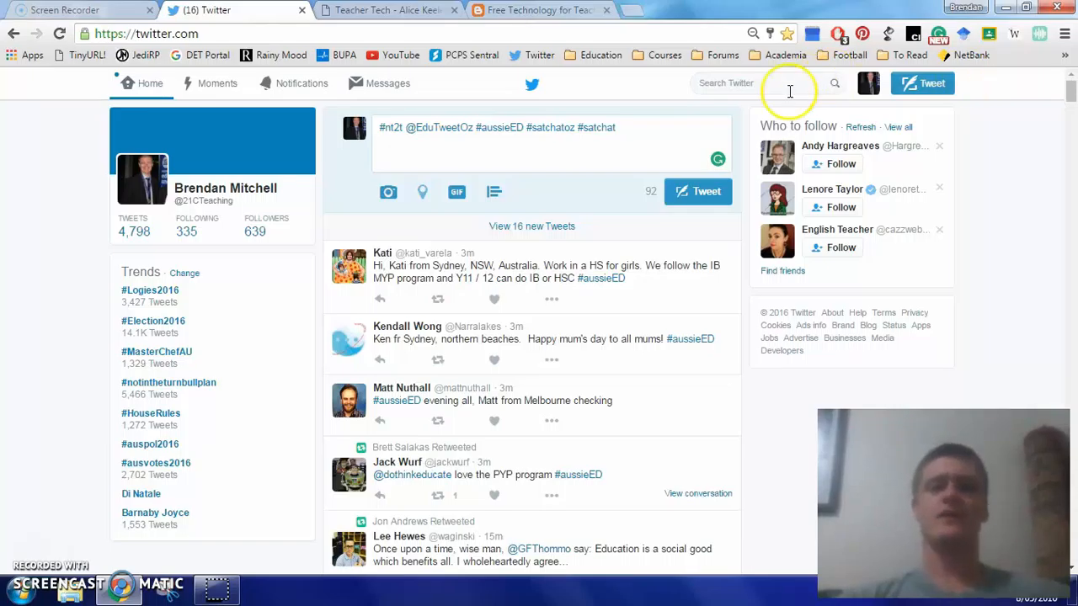
mouse_move(480, 120)
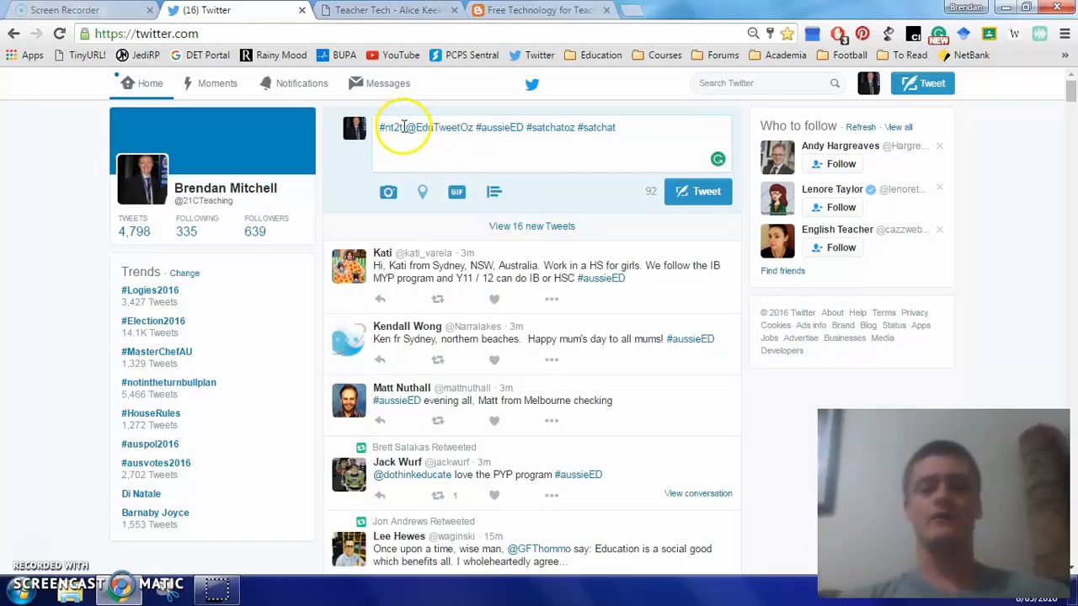
mouse_move(436, 127)
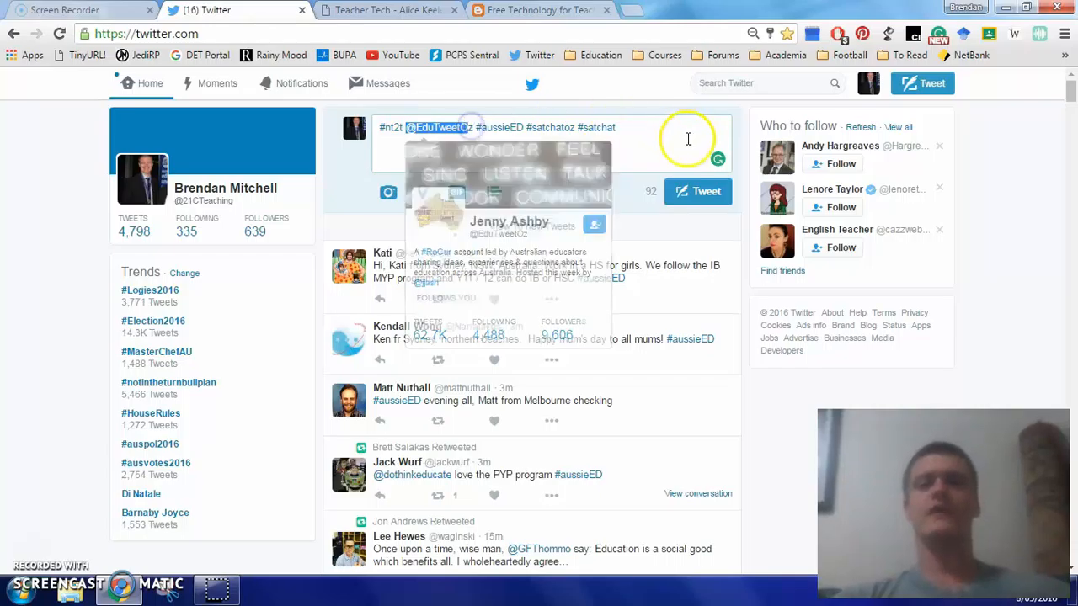
mouse_move(526, 134)
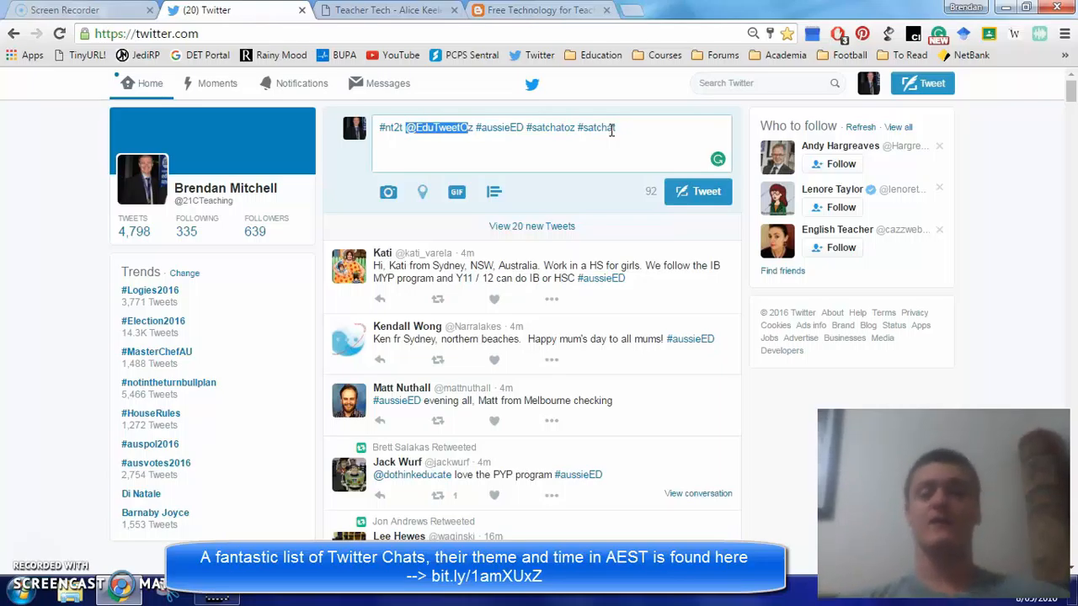
mouse_move(594, 196)
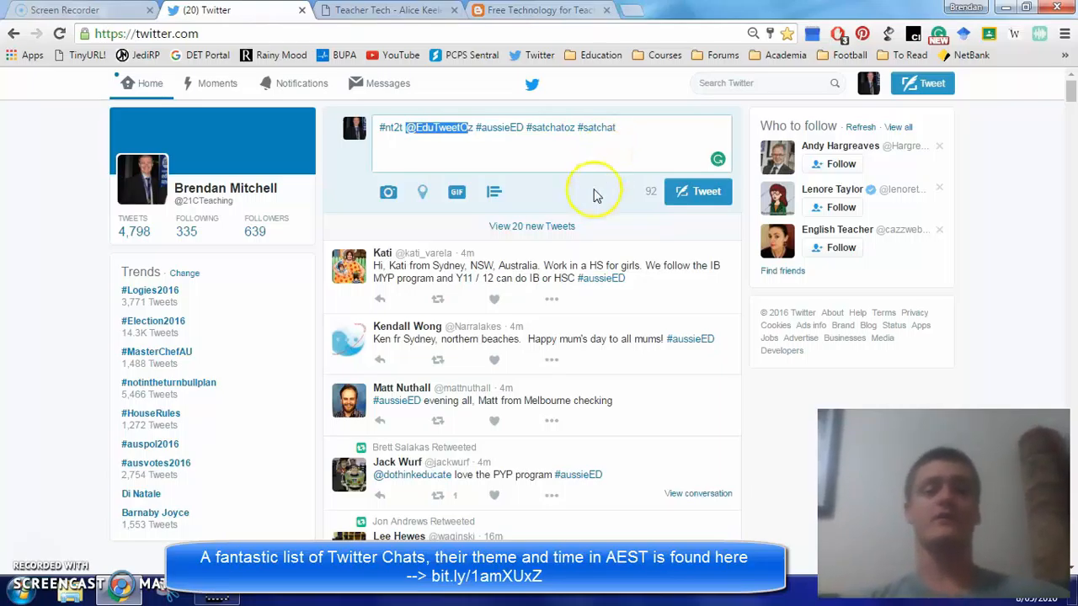
left_click(532, 225)
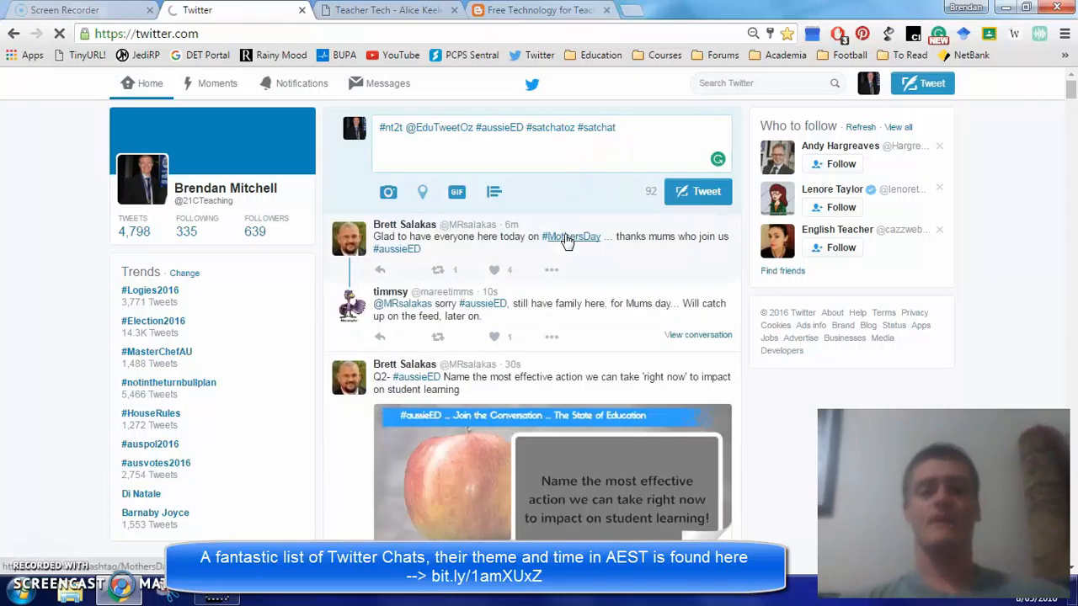